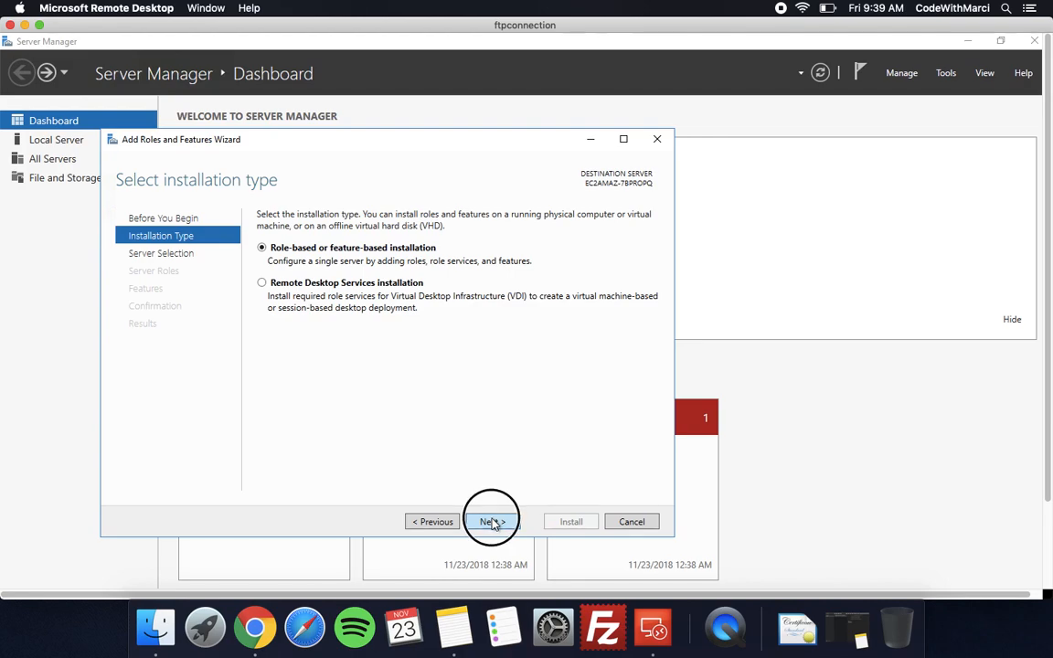
Choose role-based installation and check FTP Server with FTP Service among the role services
{"action": "left_click", "coordinate": [491, 521]}
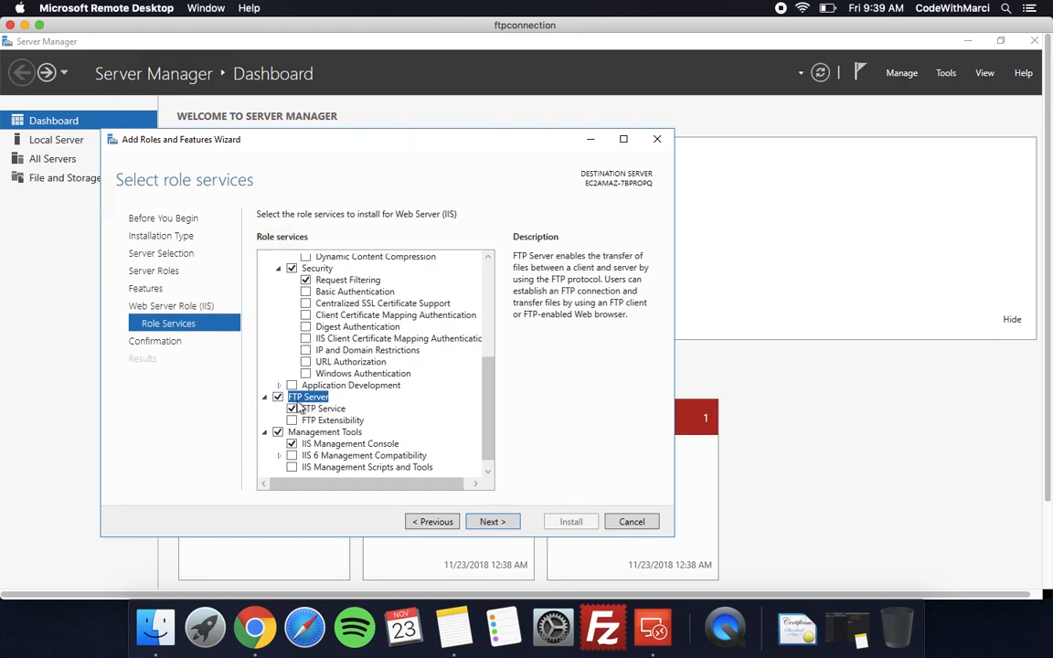
{"action": "left_click", "coordinate": [492, 521]}
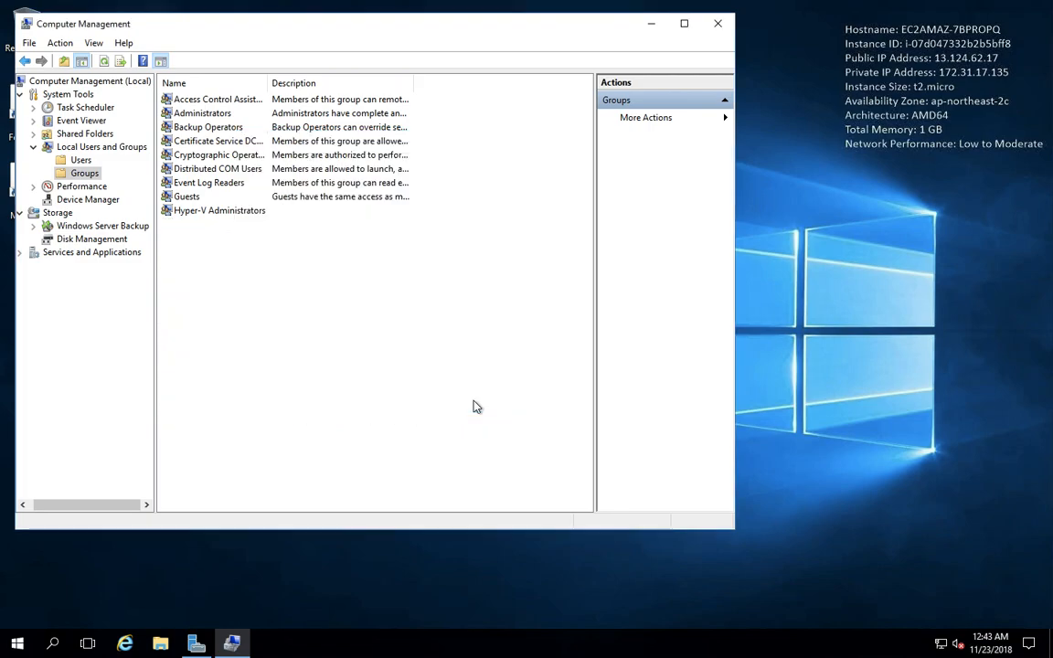
Select Groups under System Tools > Local Users and Groups in Computer Management
{"action": "left_click", "coordinate": [419, 395]}
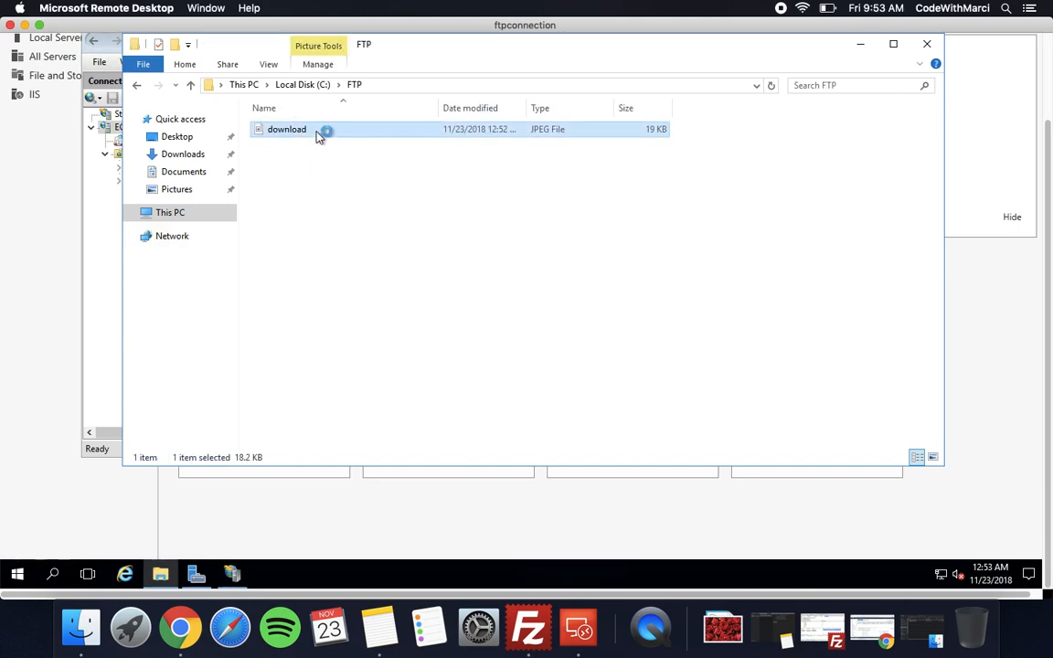
Open the download JPEG in Windows Photo Viewer to view the red roses
{"action": "double_click", "coordinate": [287, 129]}
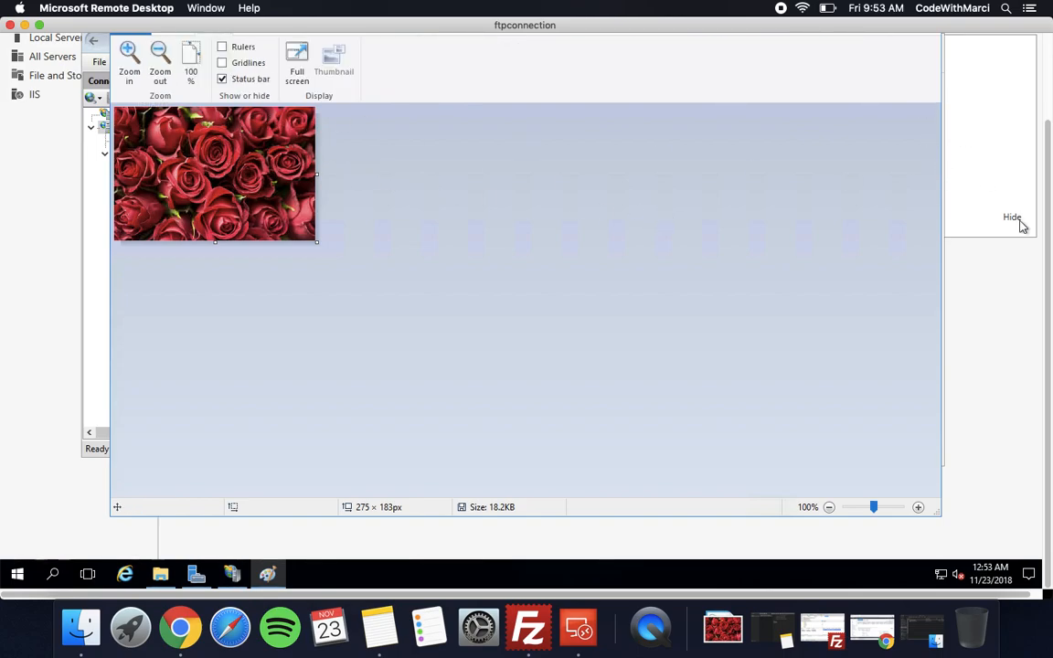